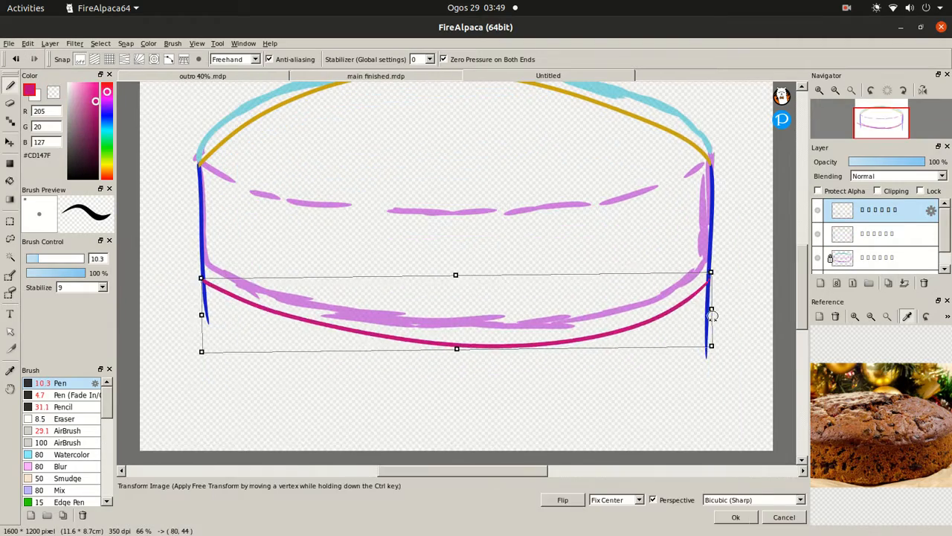
Confirm the transformed bottom and rim curves of the cake sketch.
click(735, 516)
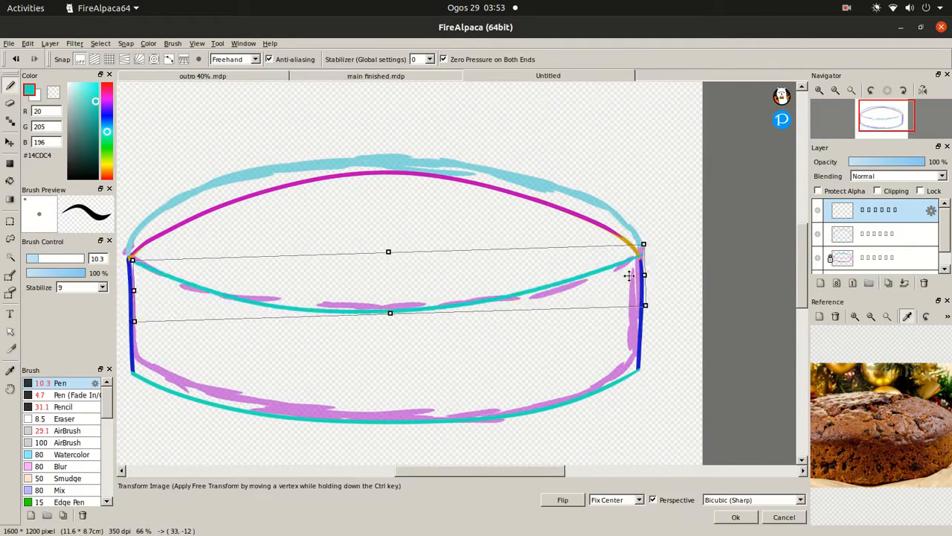
click(735, 516)
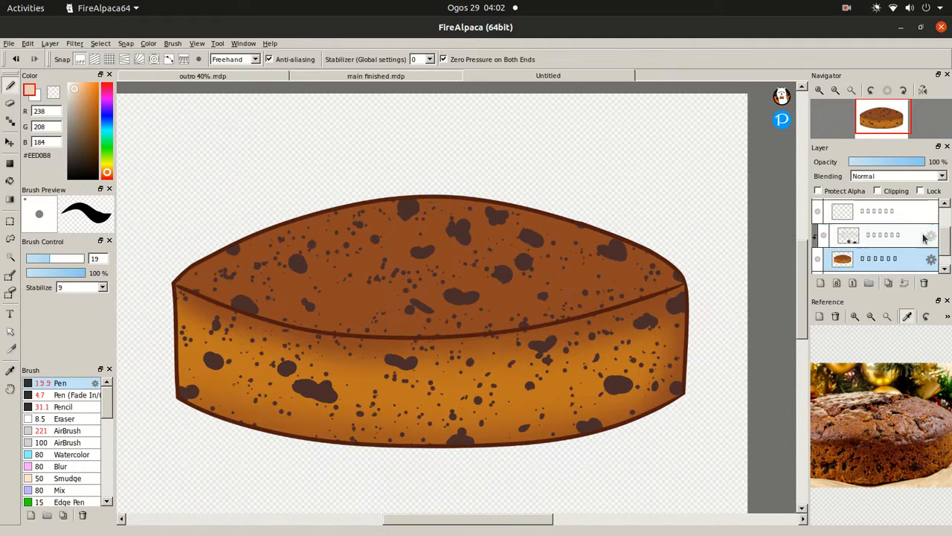
Paint a cream highlight streak along the top rim and softly lighten the cake top.
drag(208, 290, 383, 320)
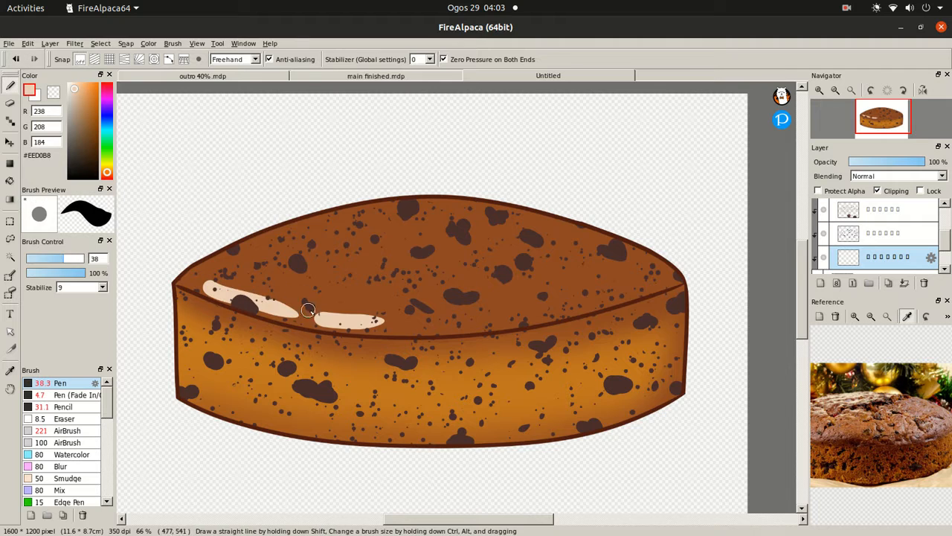
click(69, 430)
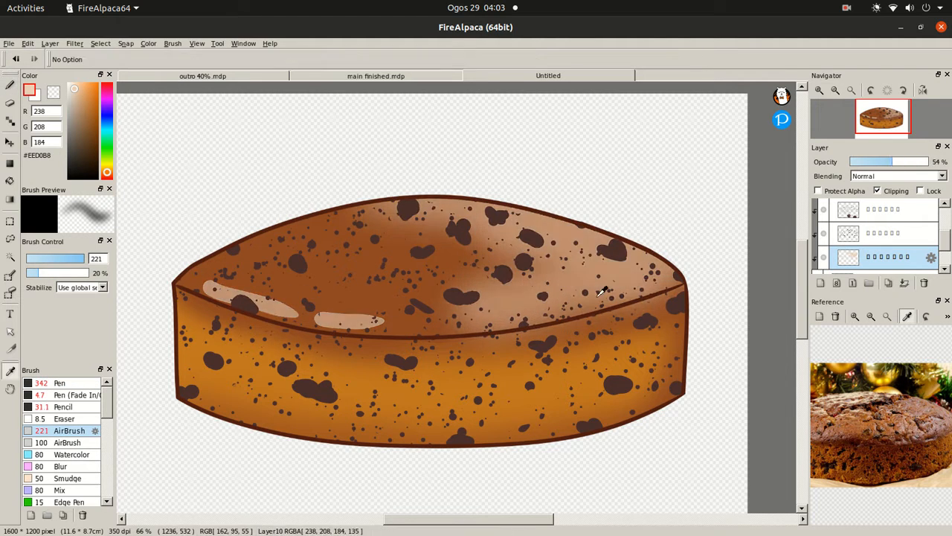
click(59, 383)
text(AL)
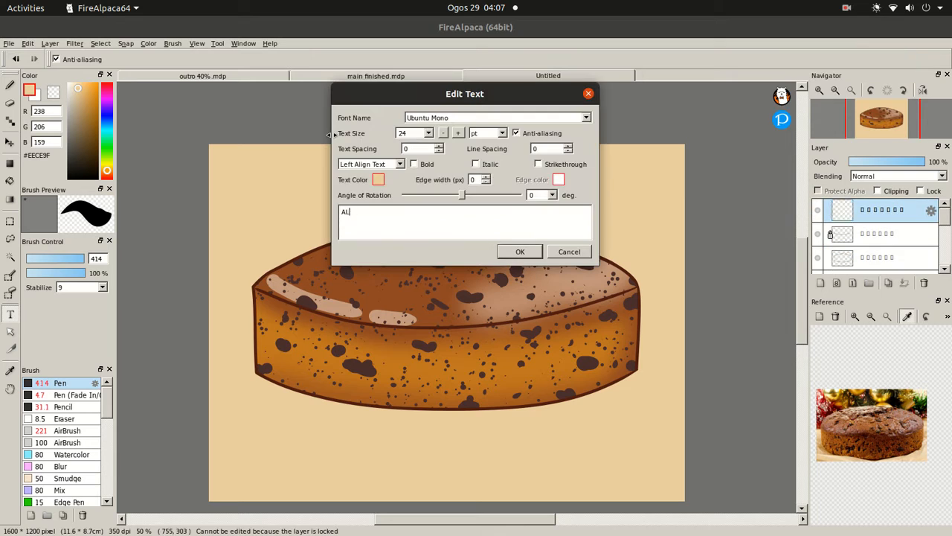
Set the ALLAHABADI CAKE title in Dyuthi font, size 30, and confirm it.
click(586, 118)
text(LAHABADI CAKE)
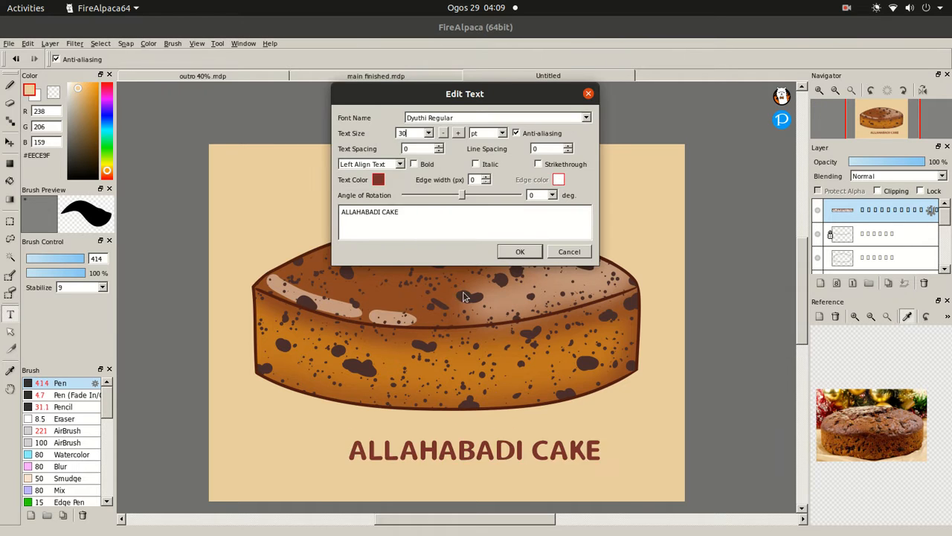
click(520, 251)
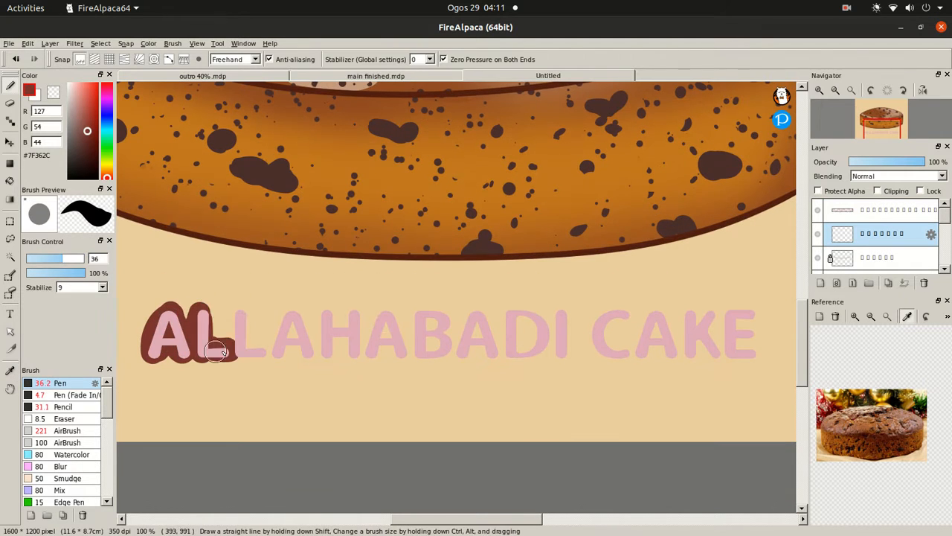
Paint a dark brown outline around the title letters and add white highlight marks.
drag(215, 351, 491, 351)
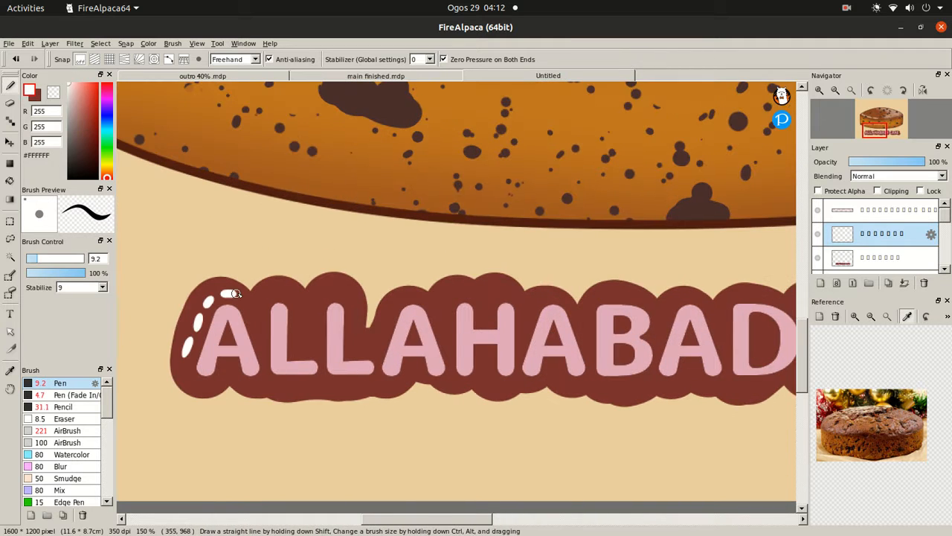
drag(234, 294, 614, 312)
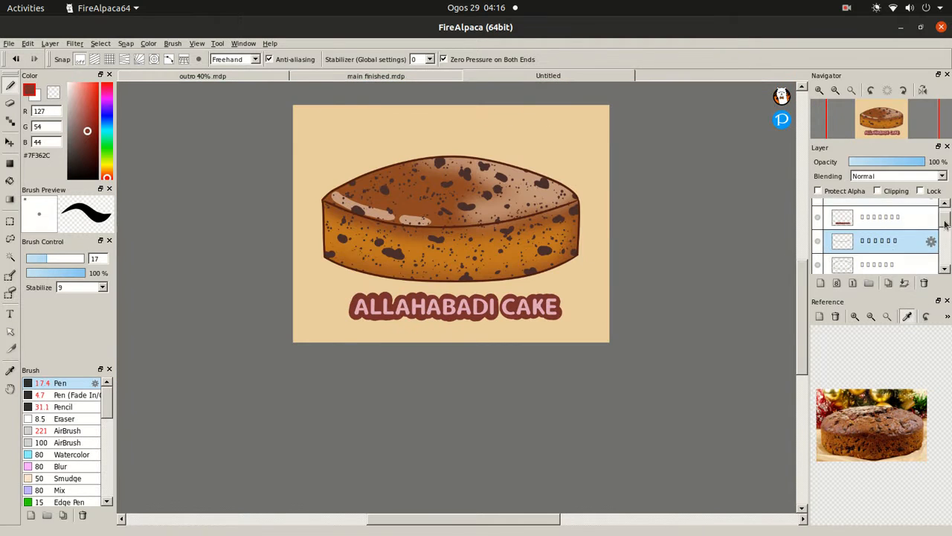
Save the cake illustration as an .mdp file under a chosen name.
click(69, 430)
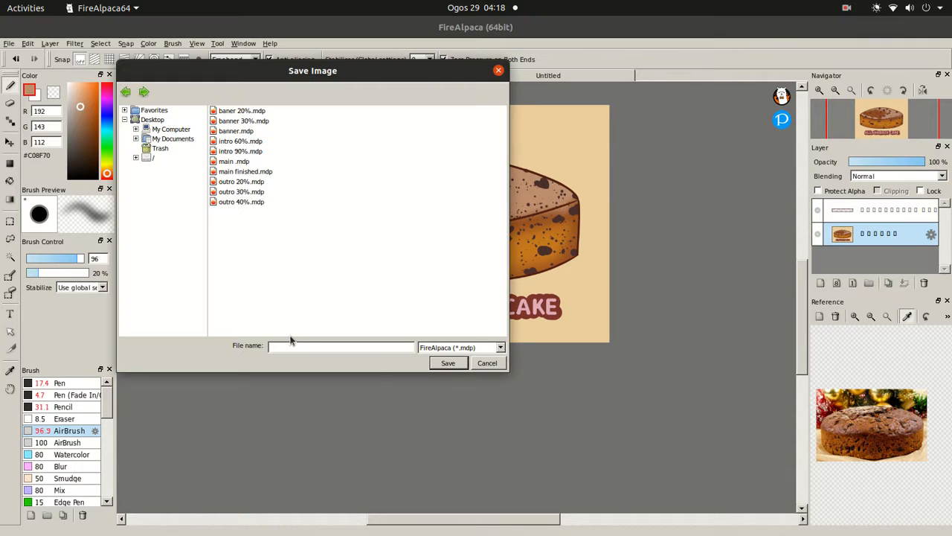
click(486, 362)
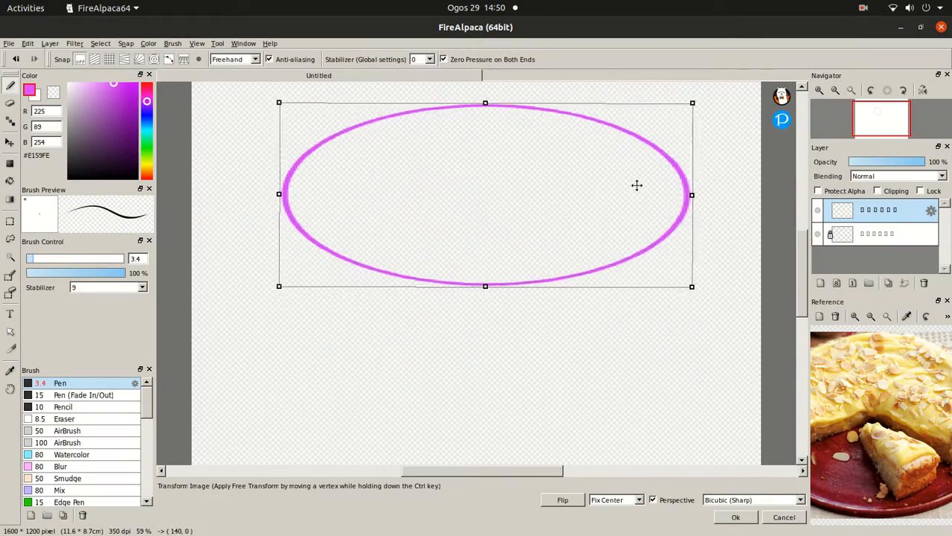
Confirm the resized pink ellipse and add coloured side curves beneath it.
click(735, 516)
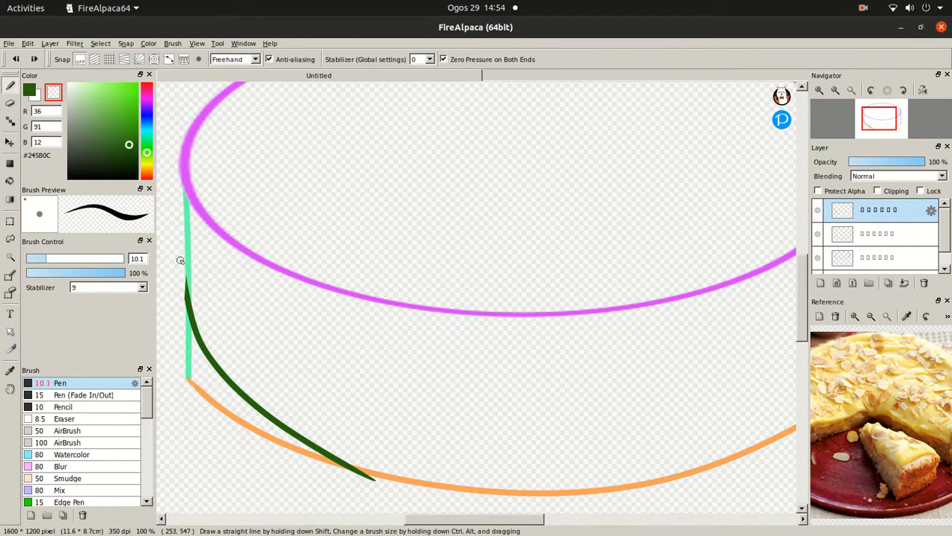
click(878, 234)
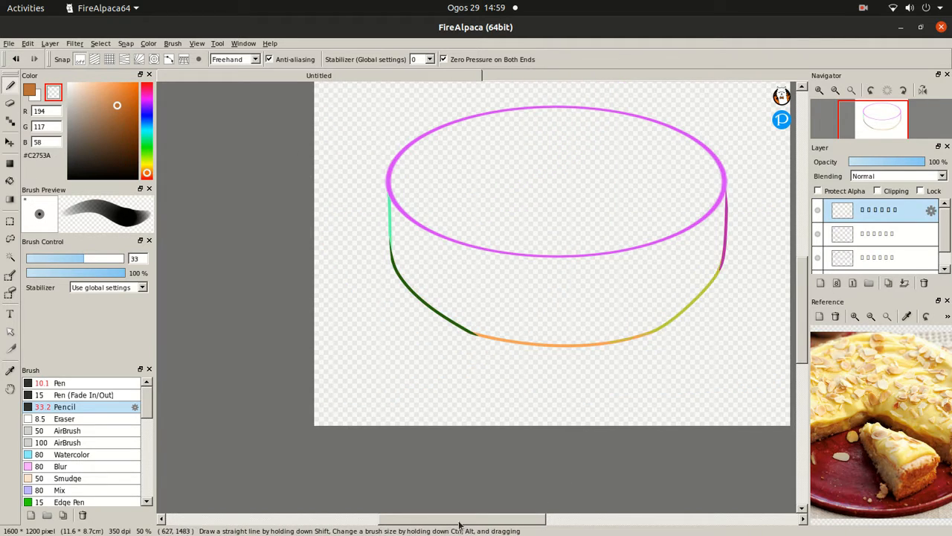
click(59, 383)
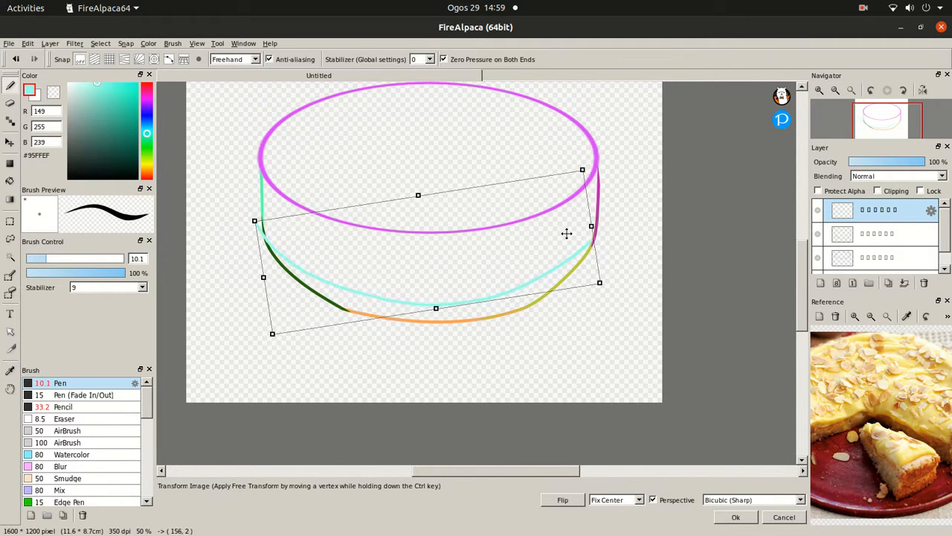
Confirm the tilted cyan rim curve and zoom in on the lower curves.
click(735, 517)
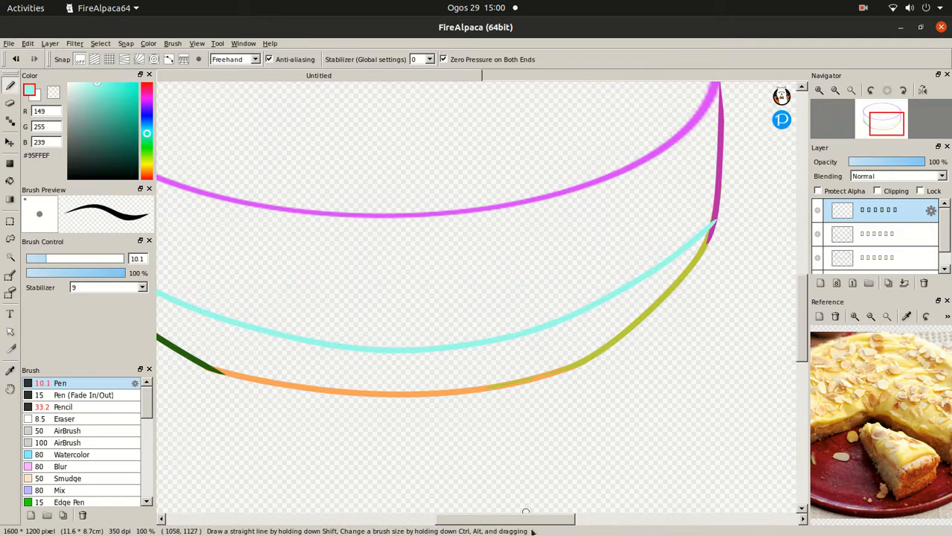
click(64, 406)
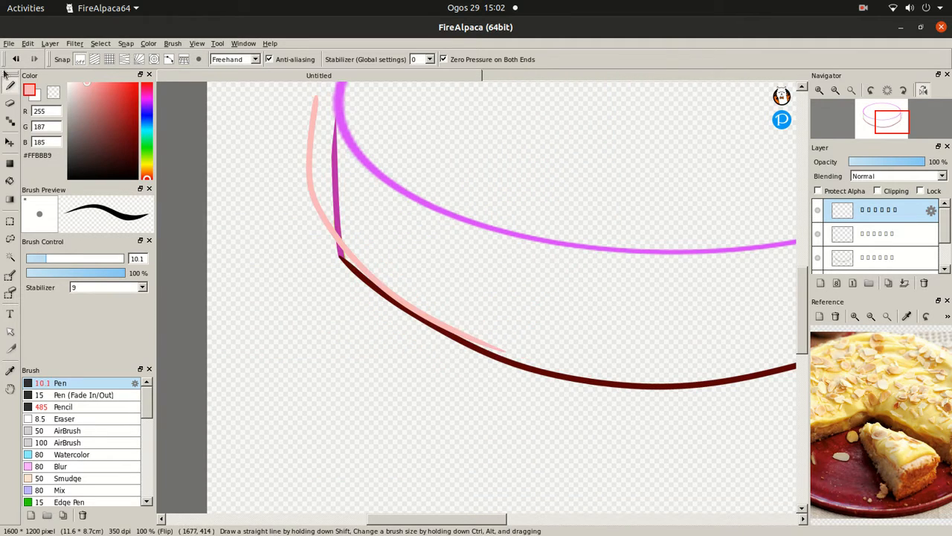
scroll(down, 3)
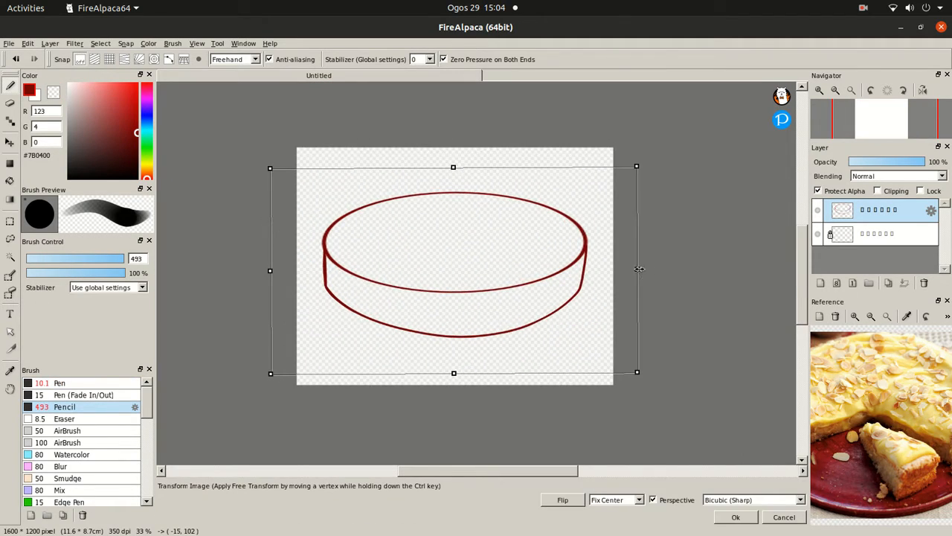
Confirm the resized line drawing and airbrush brown shading along the top and right edges.
click(735, 516)
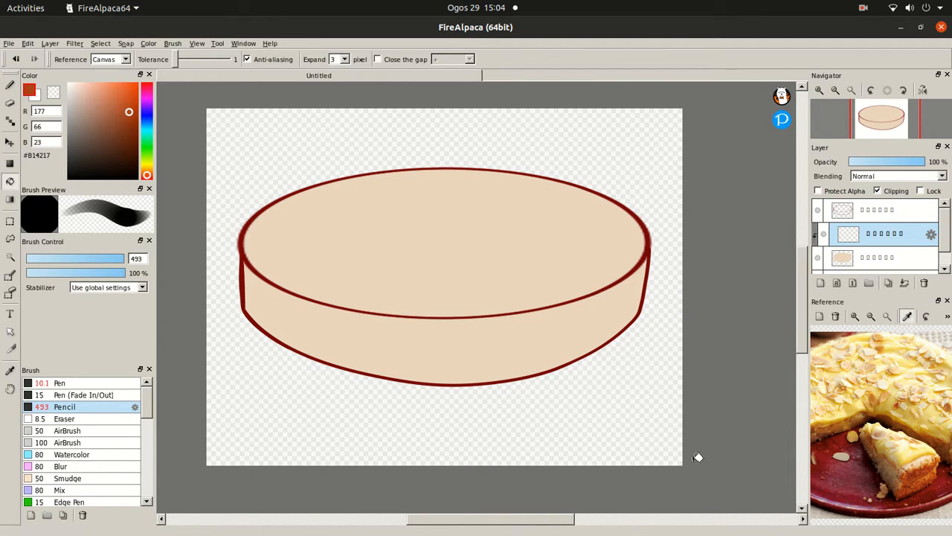
click(69, 442)
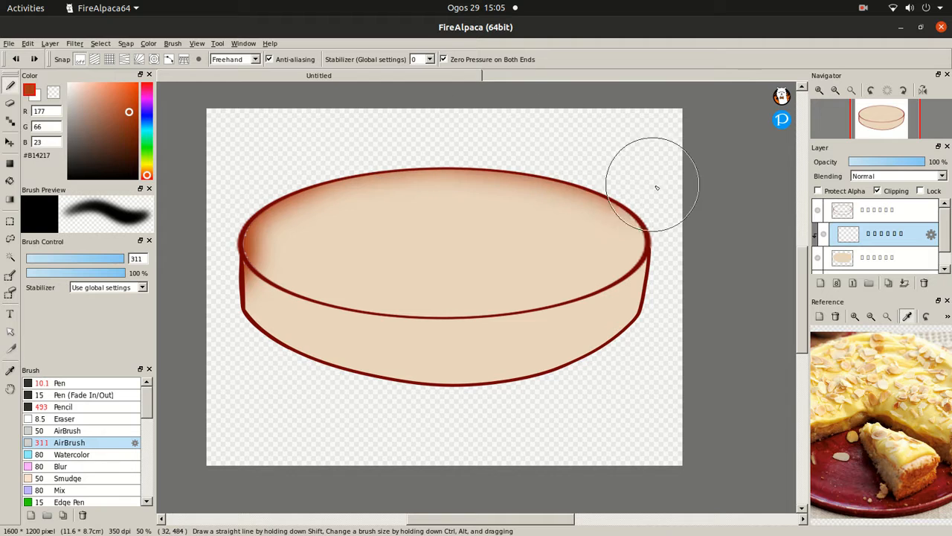
drag(655, 186, 370, 314)
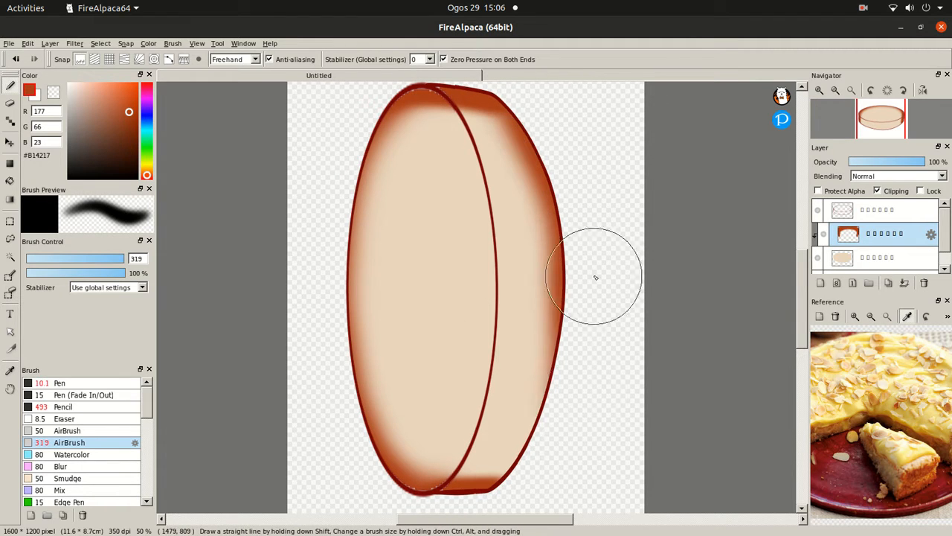
drag(596, 277, 551, 97)
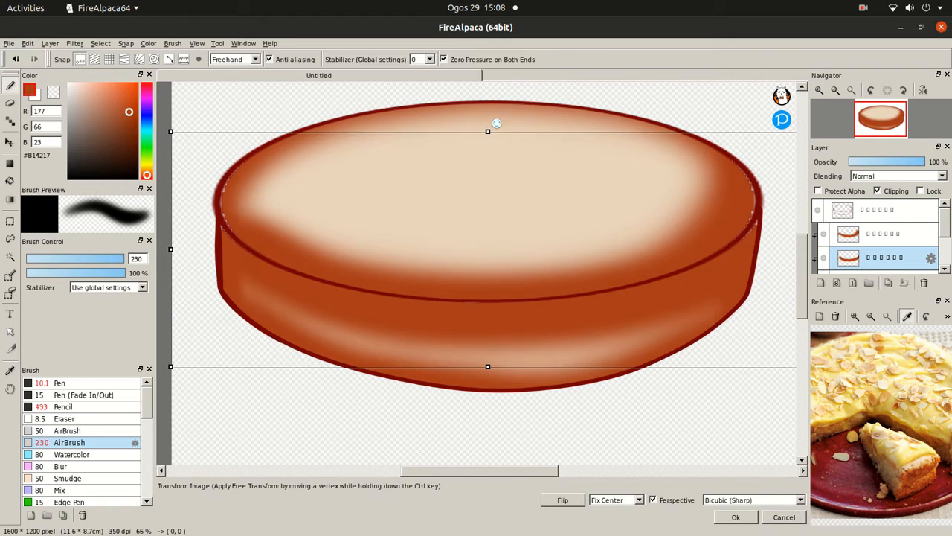
Confirm the transform on the adjusted shading layer.
click(735, 516)
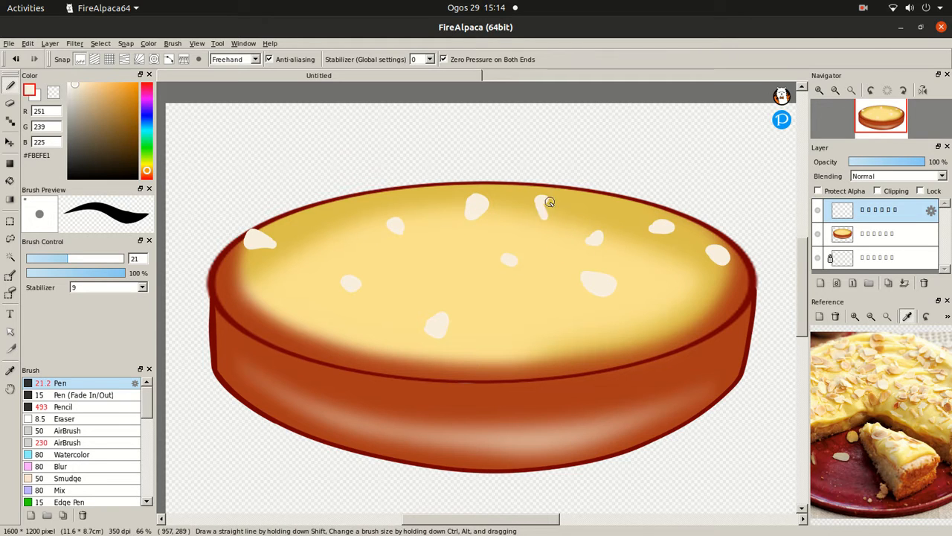
Paint a pale almond flake, then pick new colours for more flakes.
drag(547, 203, 329, 231)
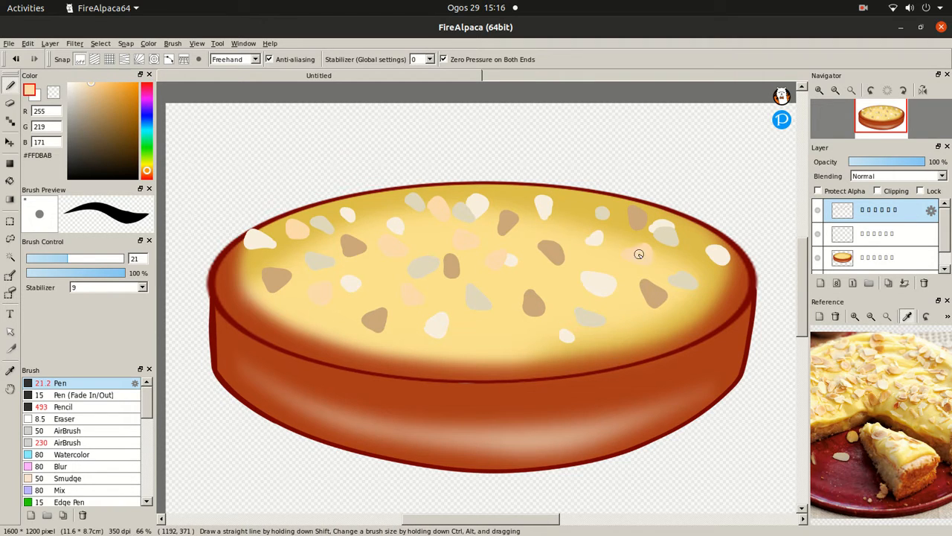
click(432, 261)
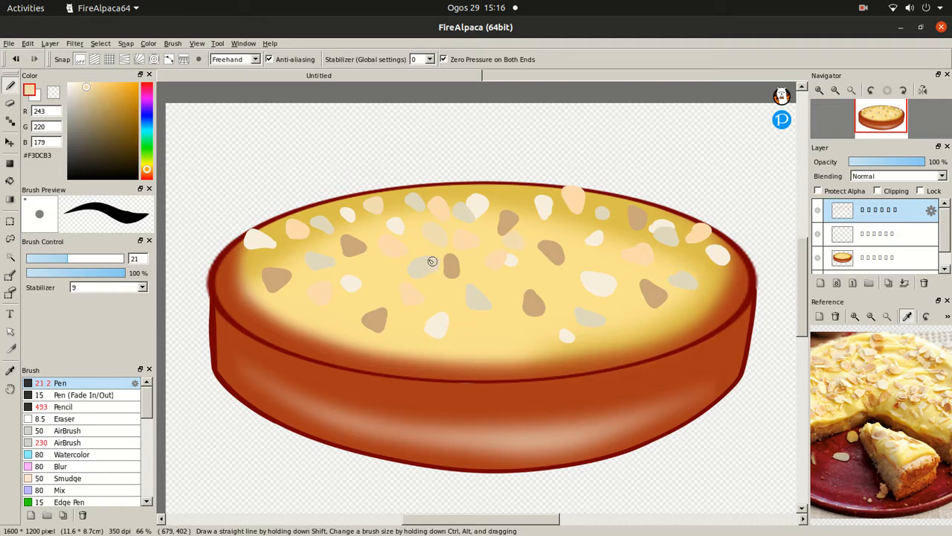
click(866, 349)
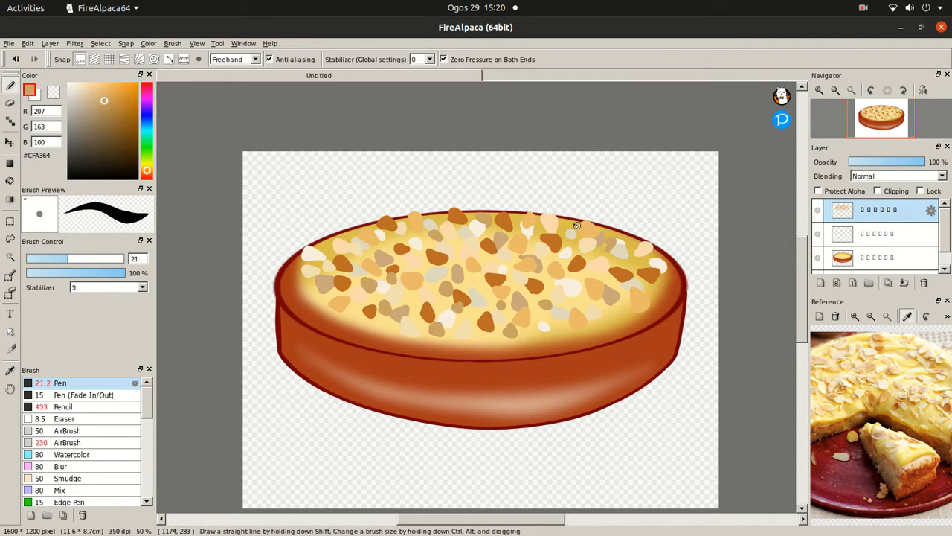
Dab tiny white speckles over the almonds, custard top and around the cake's edges.
click(69, 442)
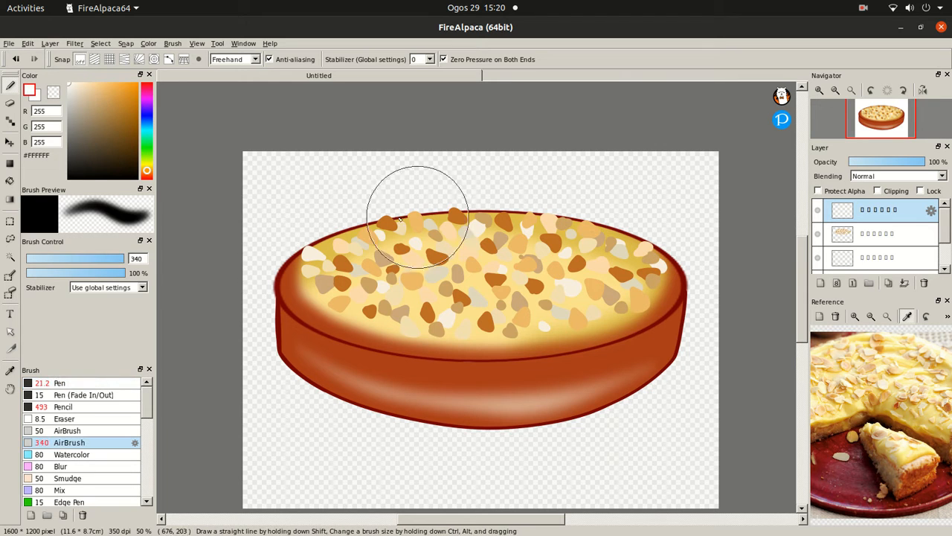
drag(915, 161, 864, 162)
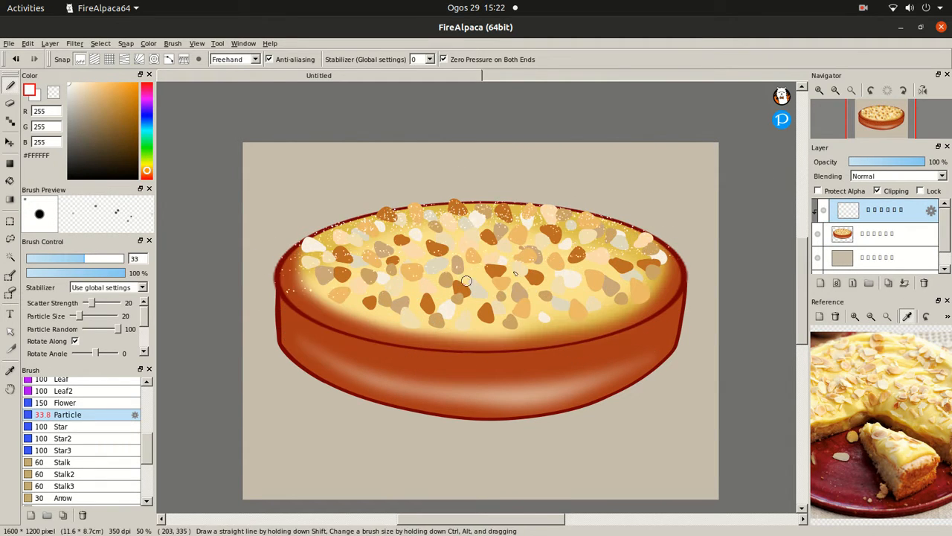
drag(465, 280, 381, 312)
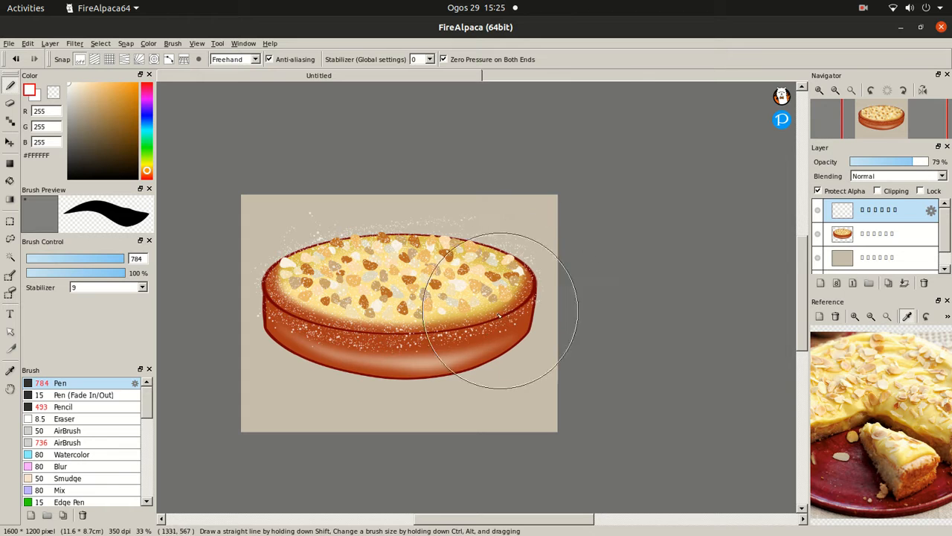
click(820, 282)
text(ALLMON)
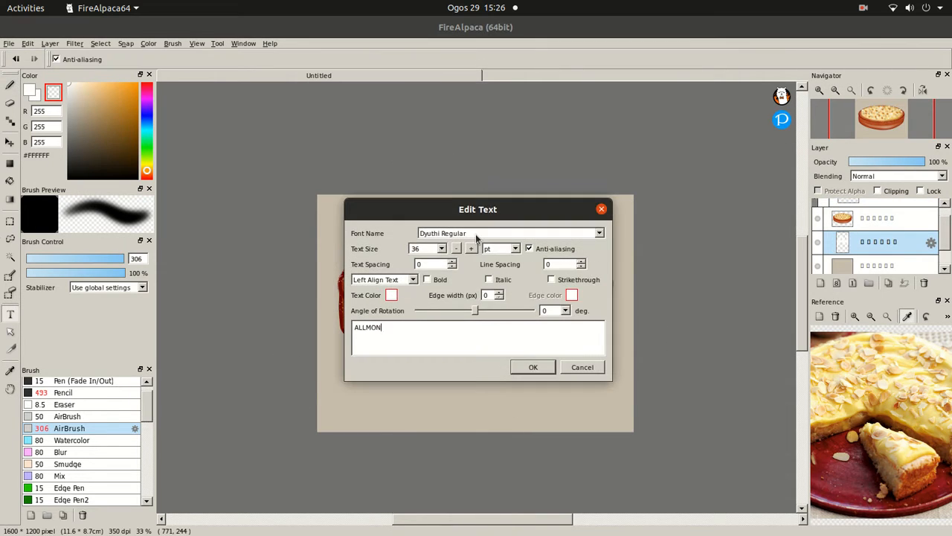
Give the ALMOND CAKE title text a soft pink colour.
click(392, 294)
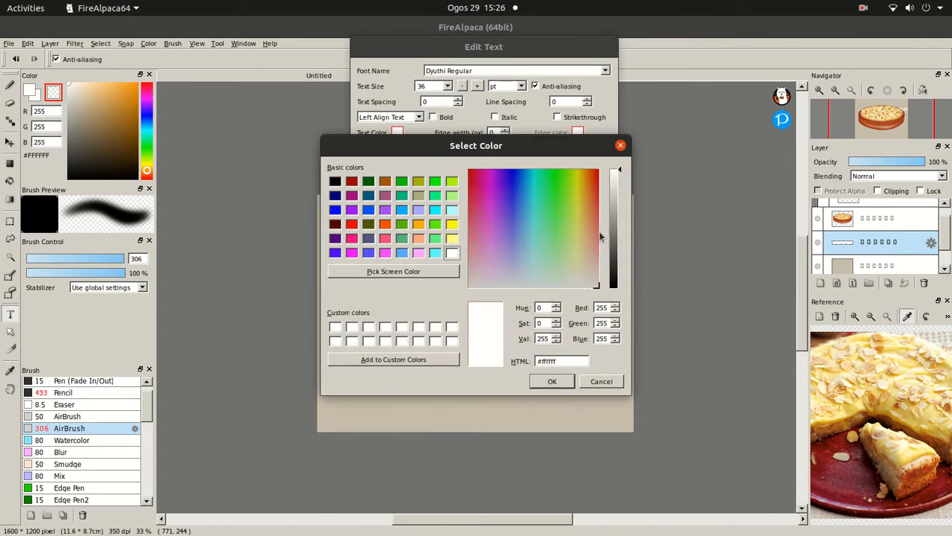
click(552, 381)
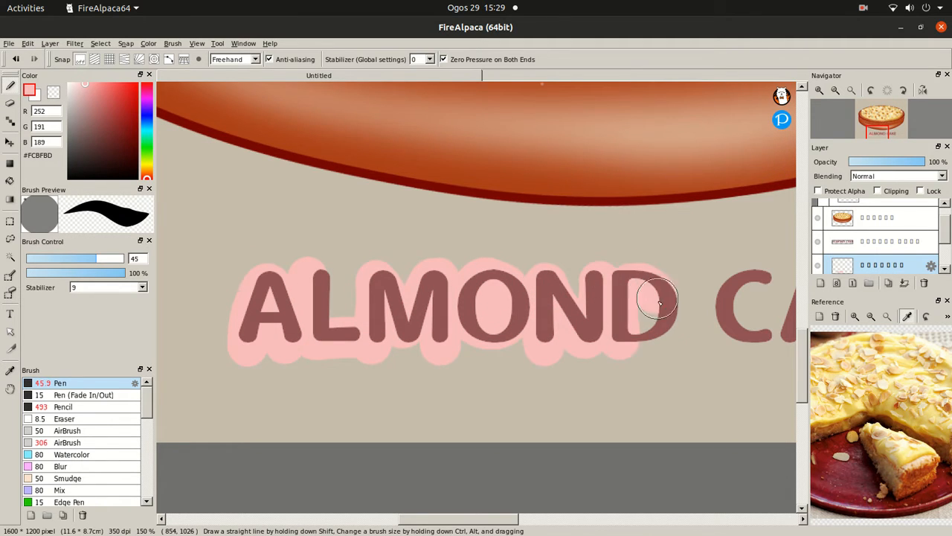
scroll(right, 3)
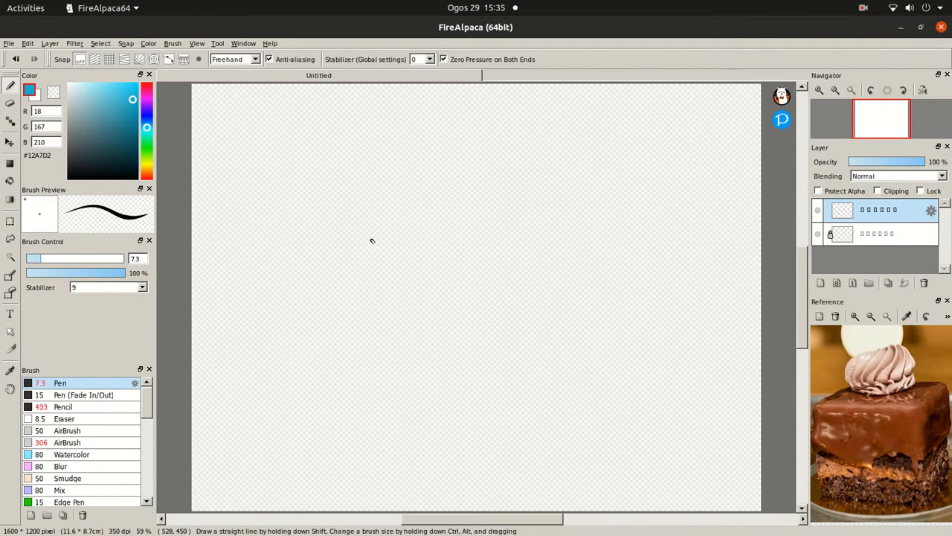
Sketch the blue box shape of the cake slice and a purple cream swirl on top.
drag(380, 230, 576, 216)
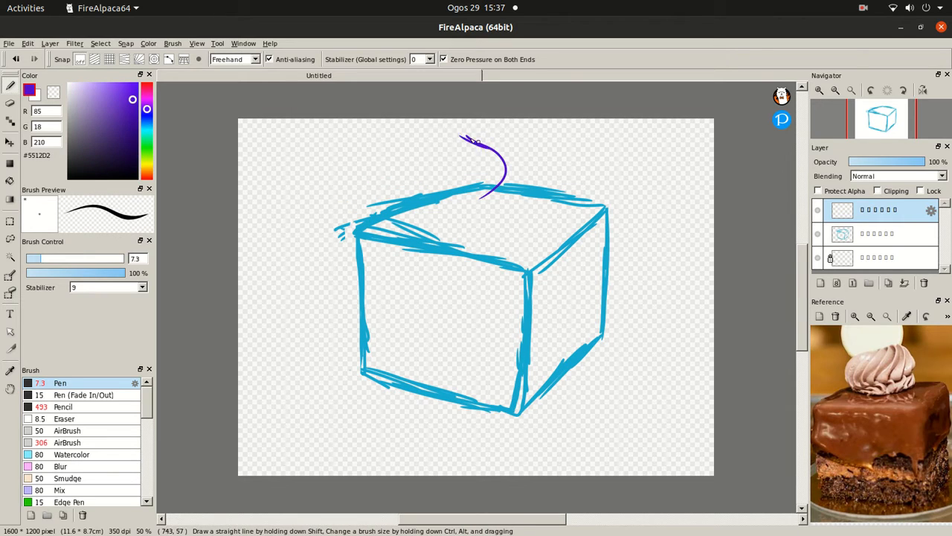
drag(476, 134, 447, 186)
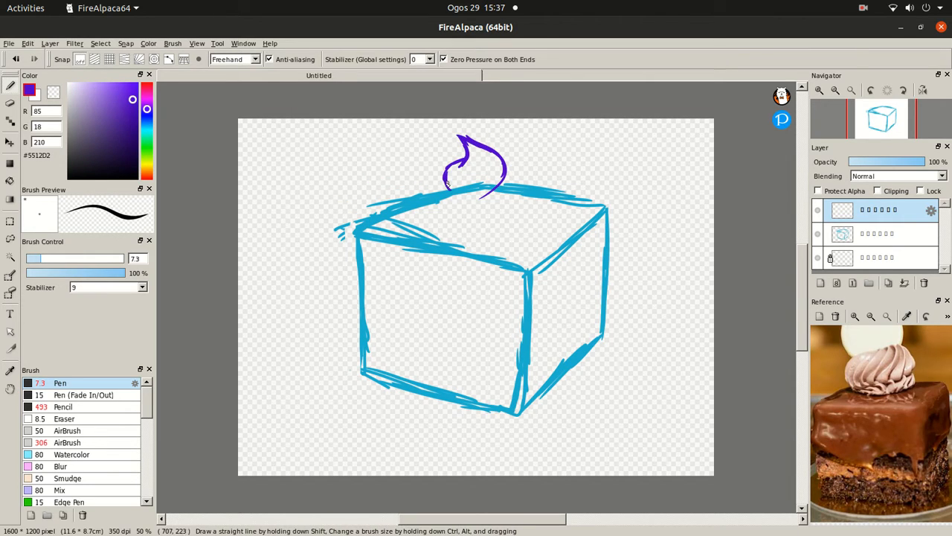
drag(446, 186, 514, 183)
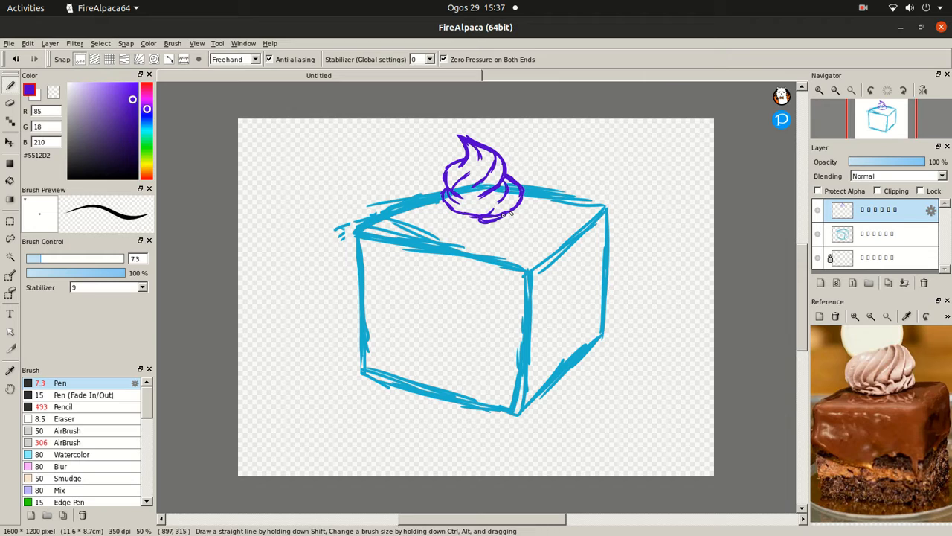
click(53, 91)
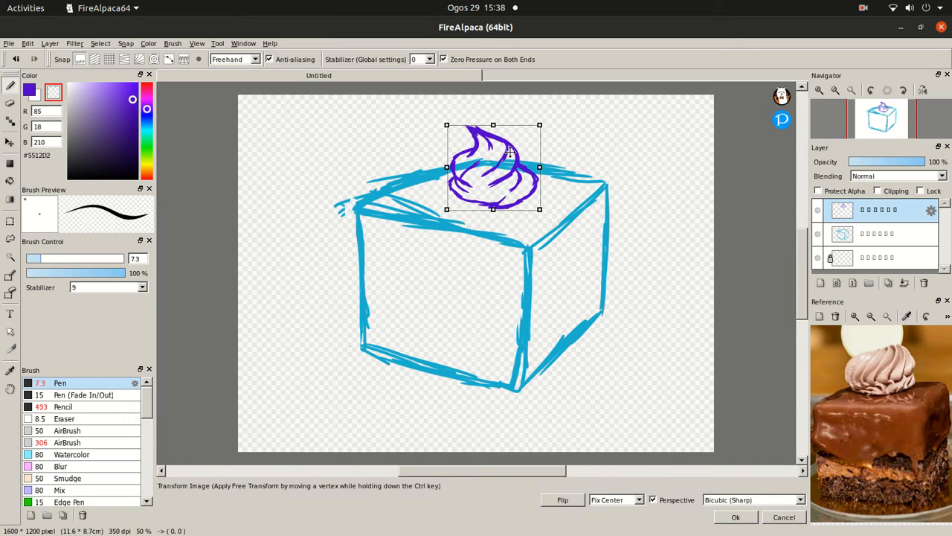
Shrink the swirl, then sketch glaze drips, top edges and layer bands, nudging the bands upward.
click(735, 517)
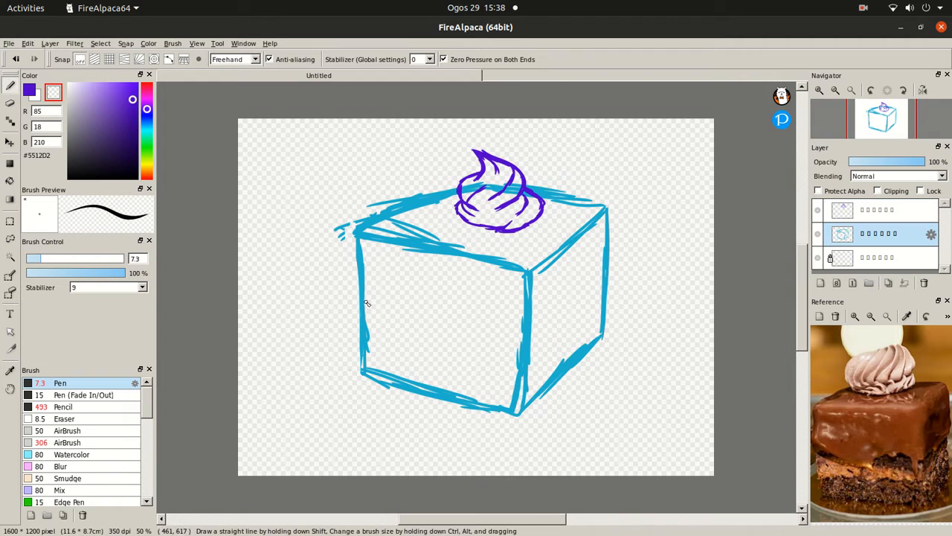
drag(353, 235, 368, 286)
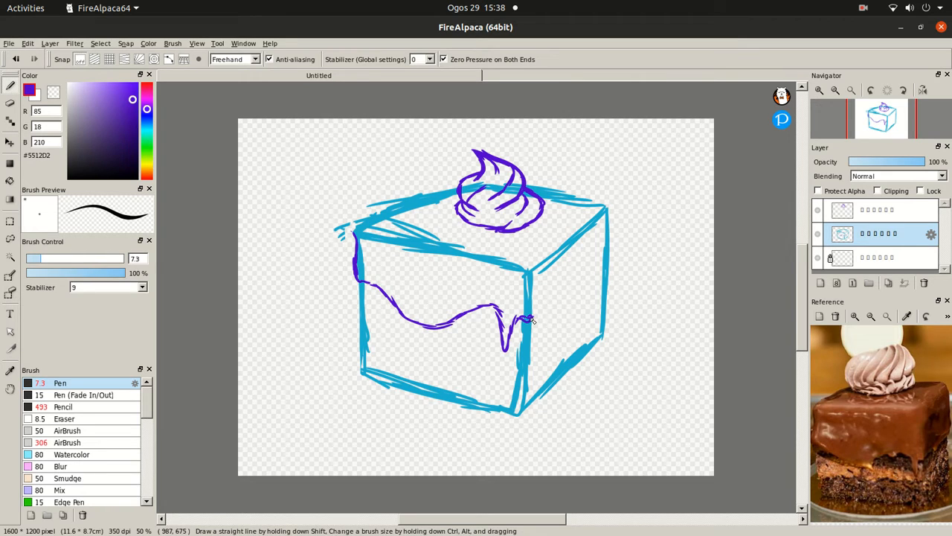
drag(521, 320, 602, 298)
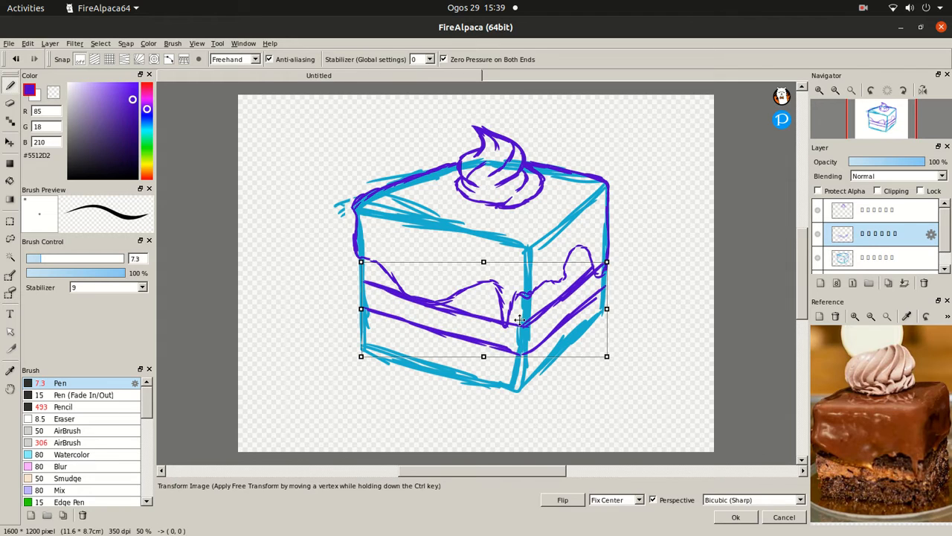
drag(521, 320, 583, 317)
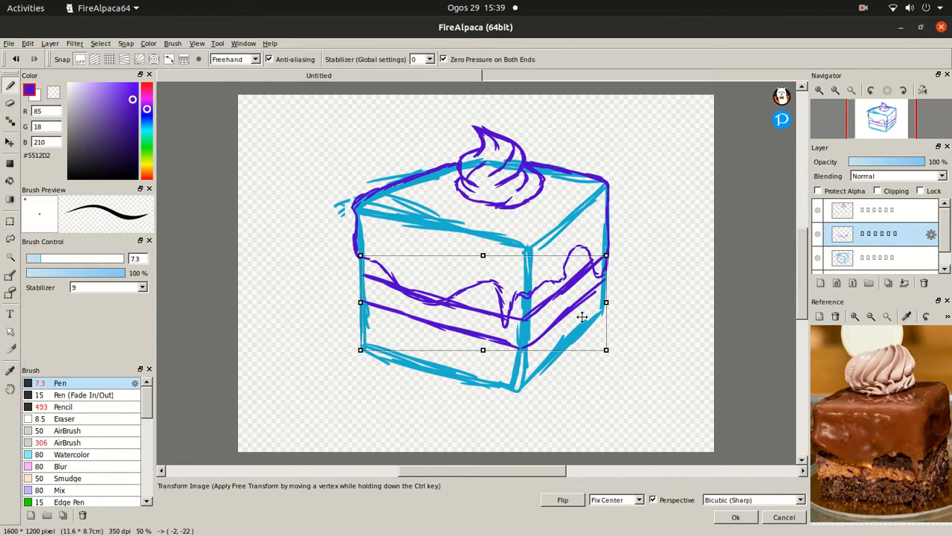
click(736, 516)
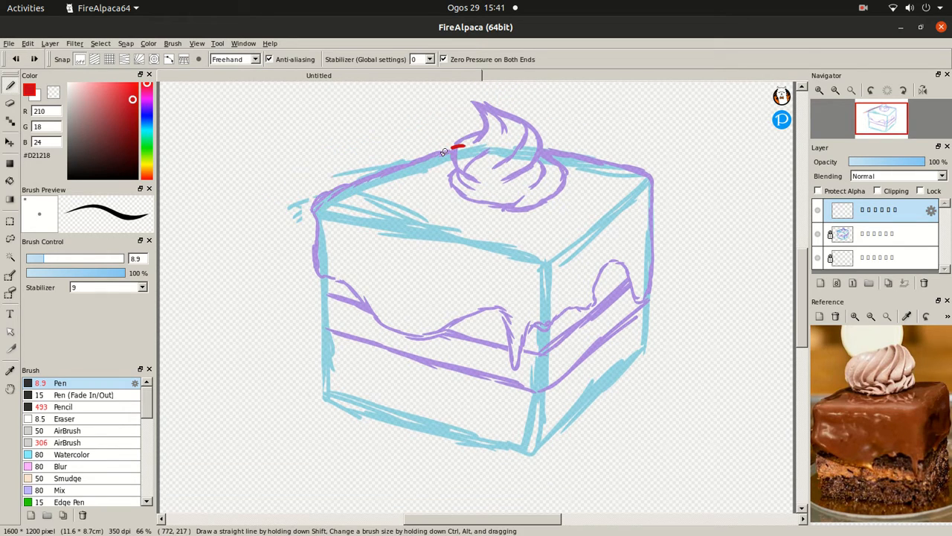
Trace red glaze drips, green vertical edges and yellow bottom edges over the faded sketch.
drag(446, 153, 554, 327)
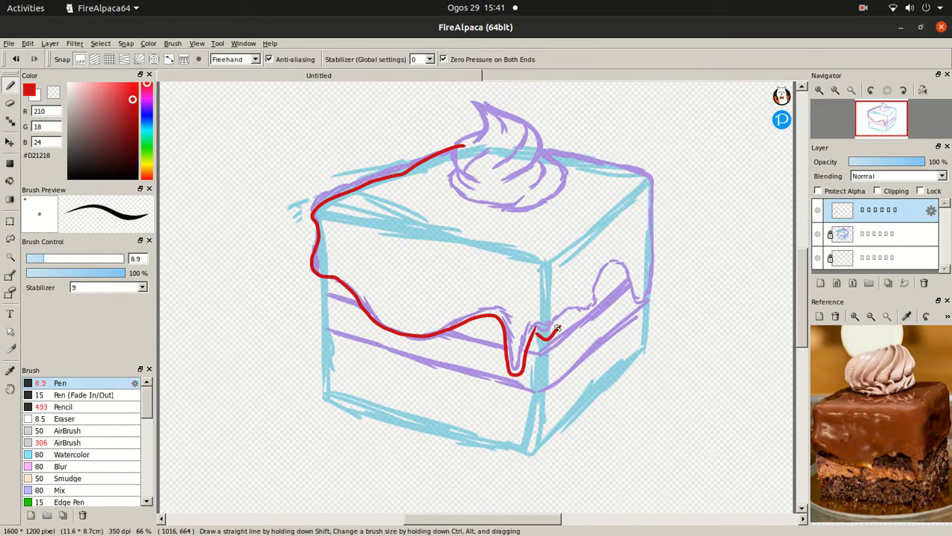
drag(550, 331, 653, 201)
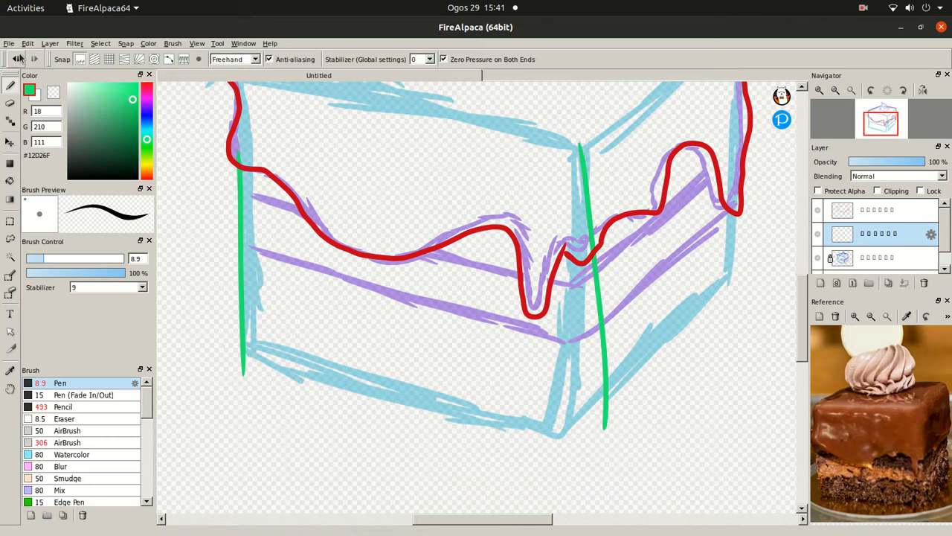
drag(580, 112, 547, 465)
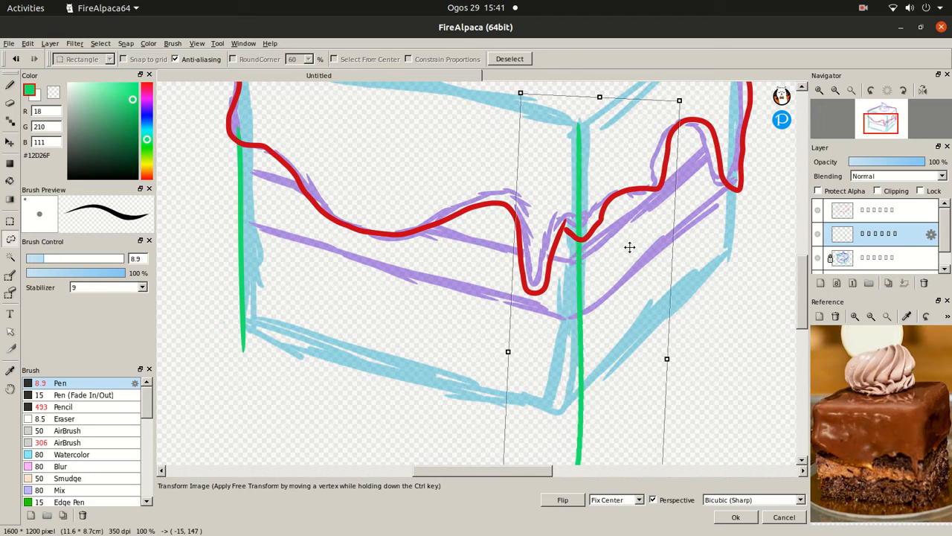
click(735, 516)
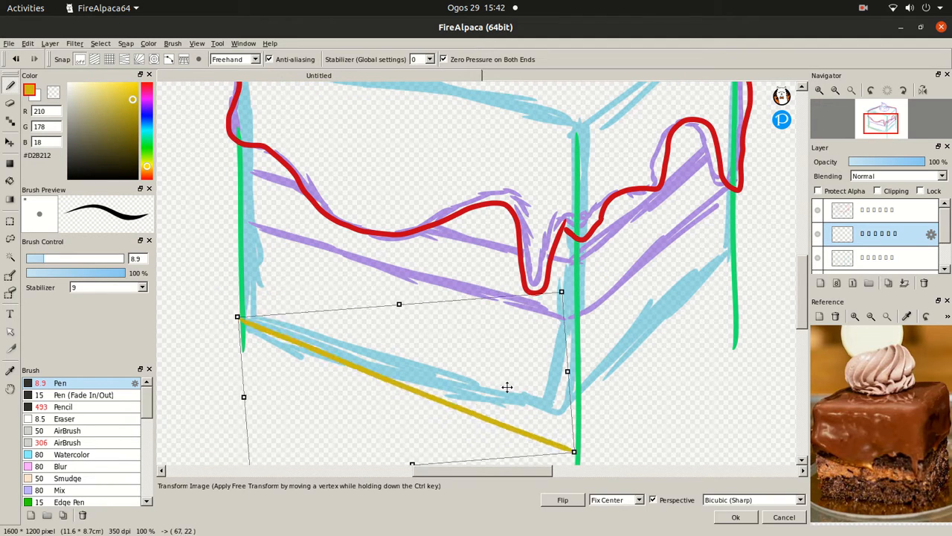
click(735, 516)
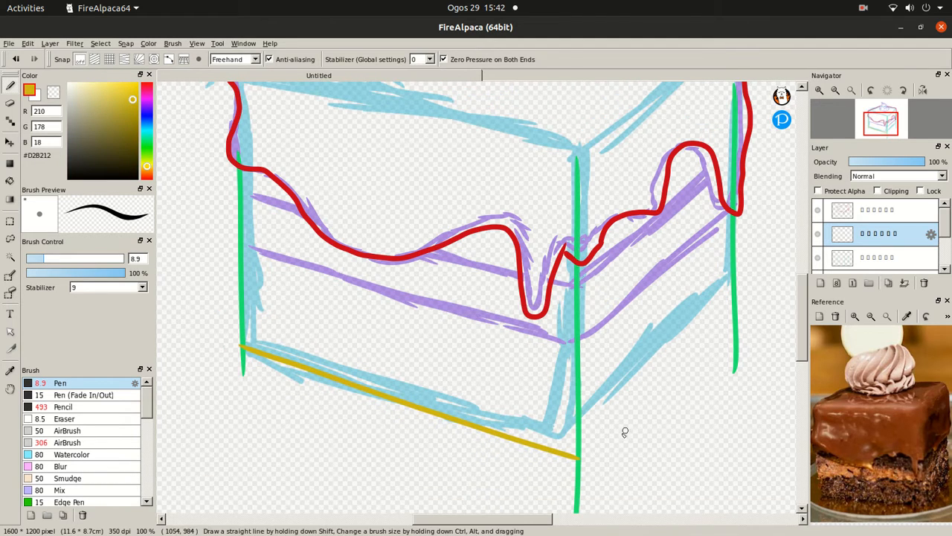
drag(577, 458, 750, 282)
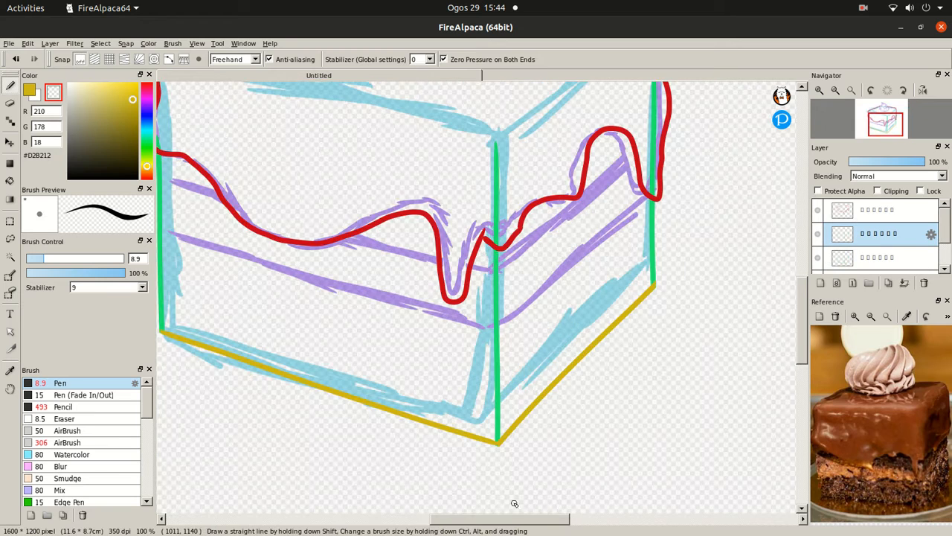
click(104, 104)
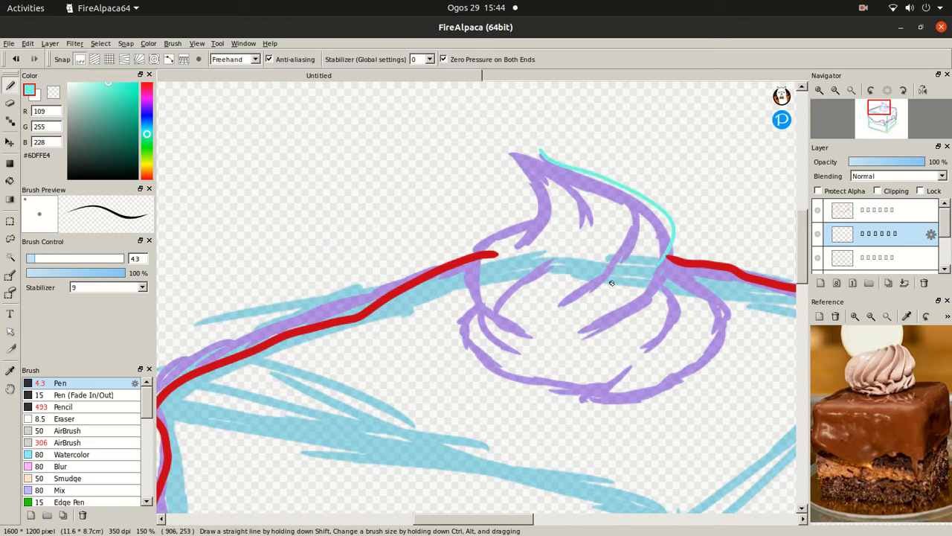
Undo the stray stroke and outline the swirl in dark blue with inner fold lines.
click(136, 118)
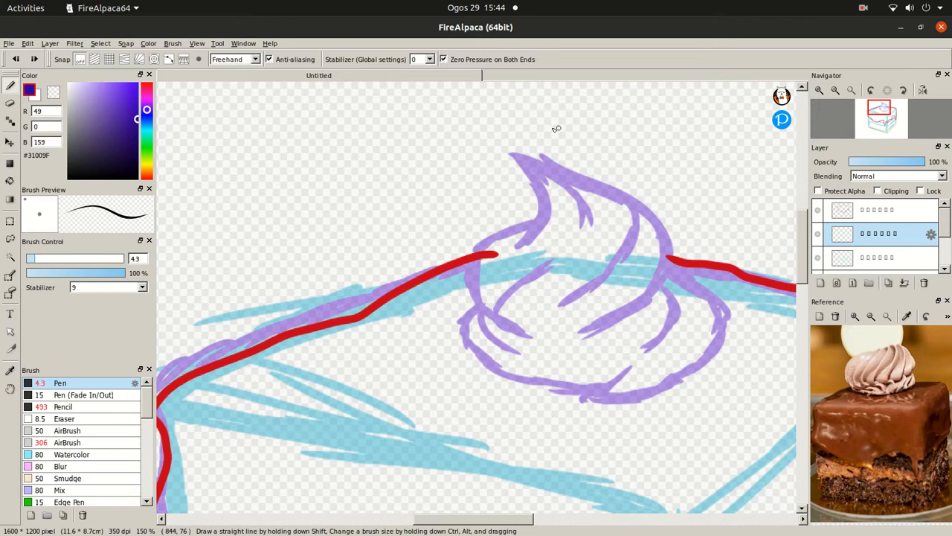
drag(546, 153, 644, 294)
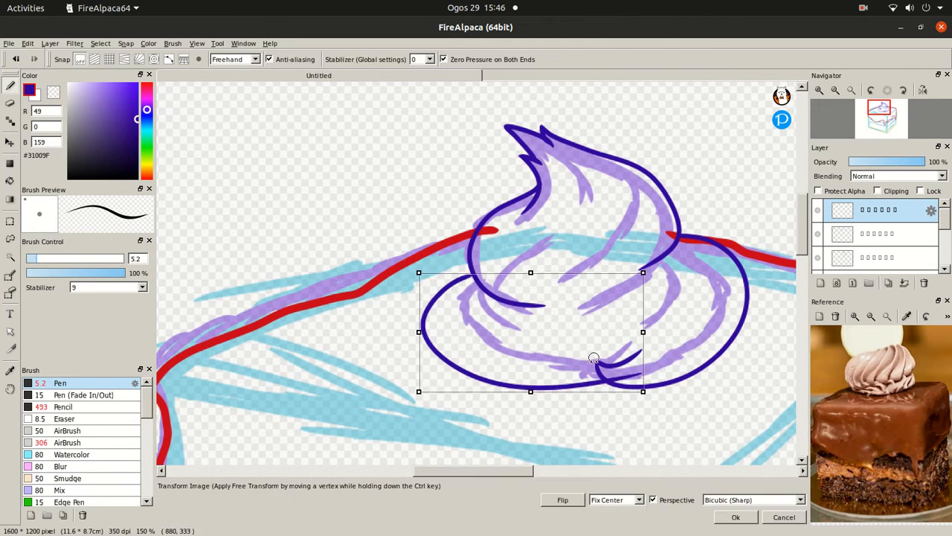
click(735, 516)
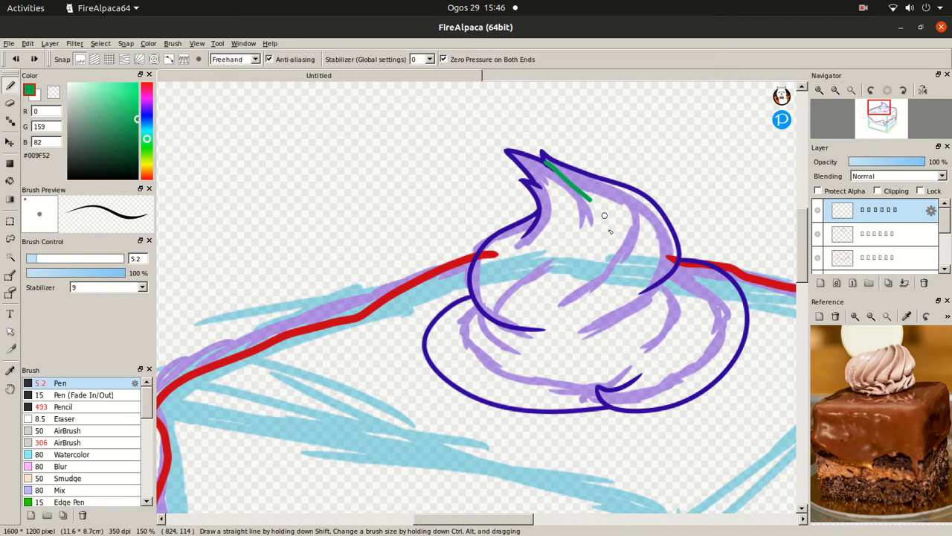
drag(555, 167, 592, 268)
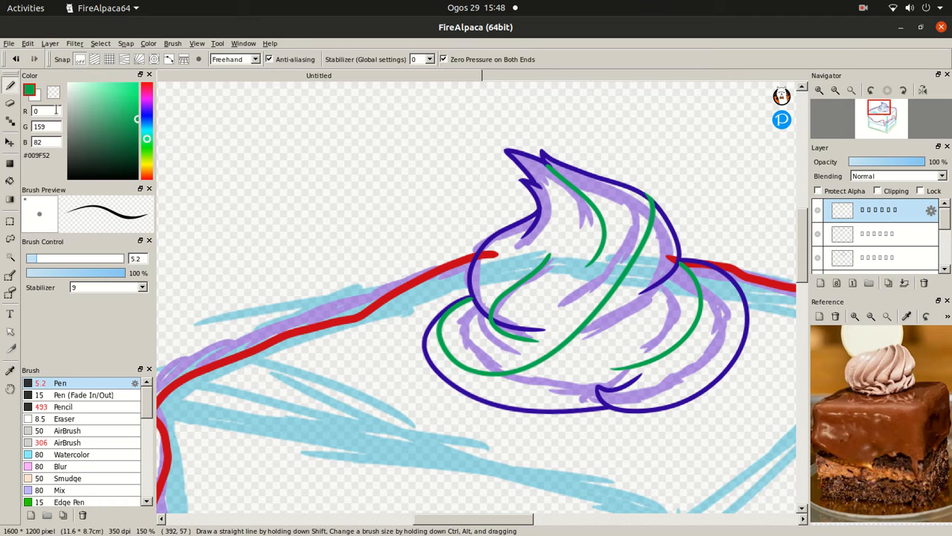
click(126, 97)
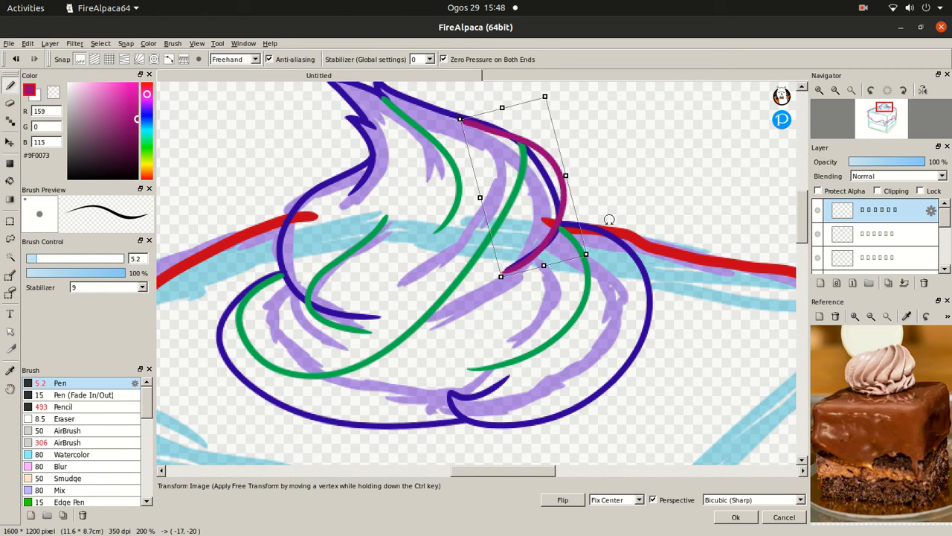
click(735, 516)
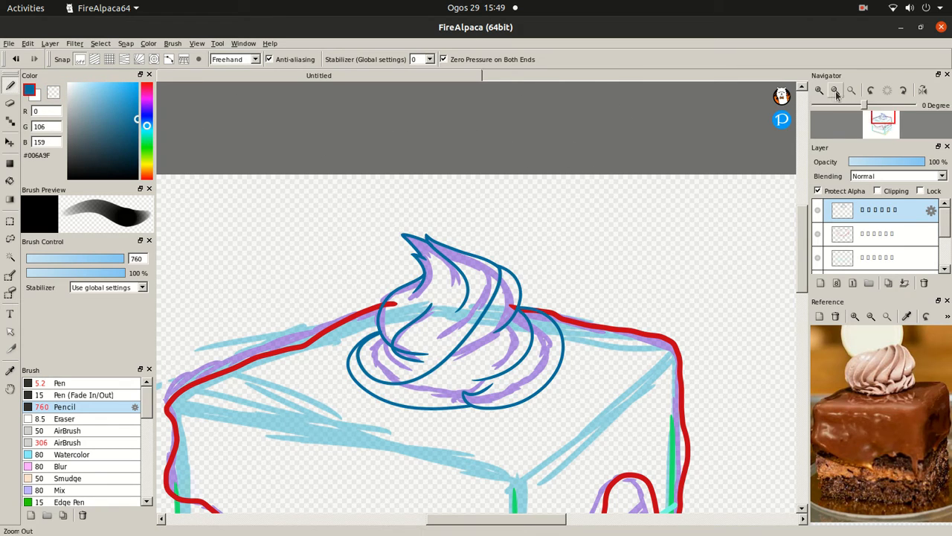
Zoom out to view the brown glaze outline over the whole cake, then zoom back in.
click(834, 90)
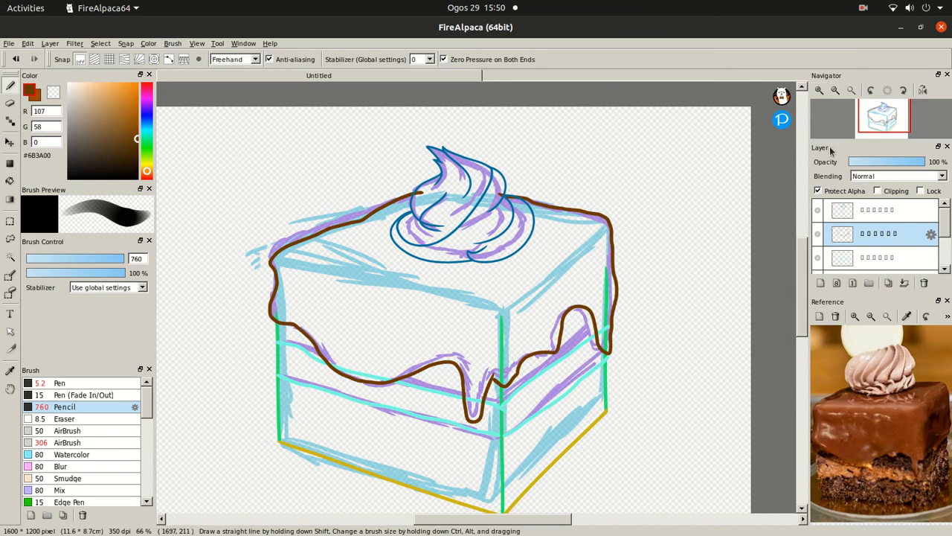
click(59, 382)
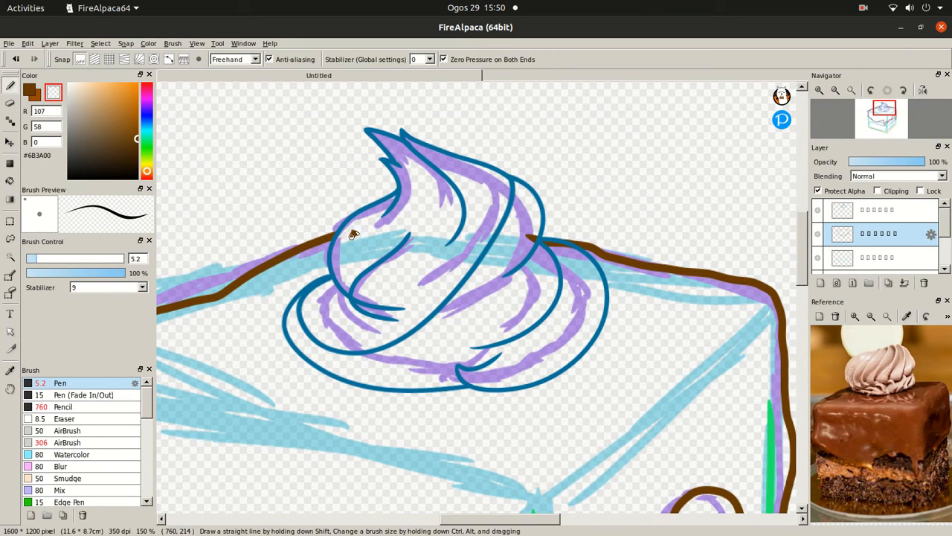